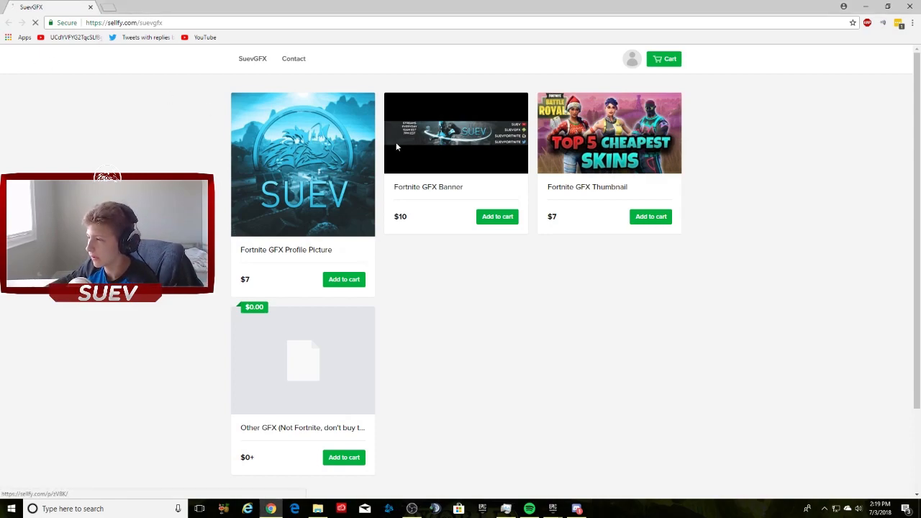
left_click(456, 133)
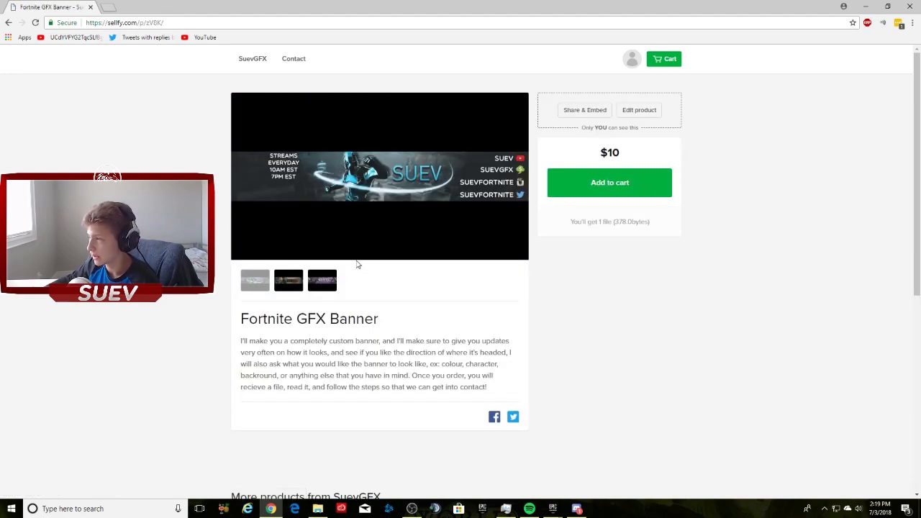
mouse_move(321, 252)
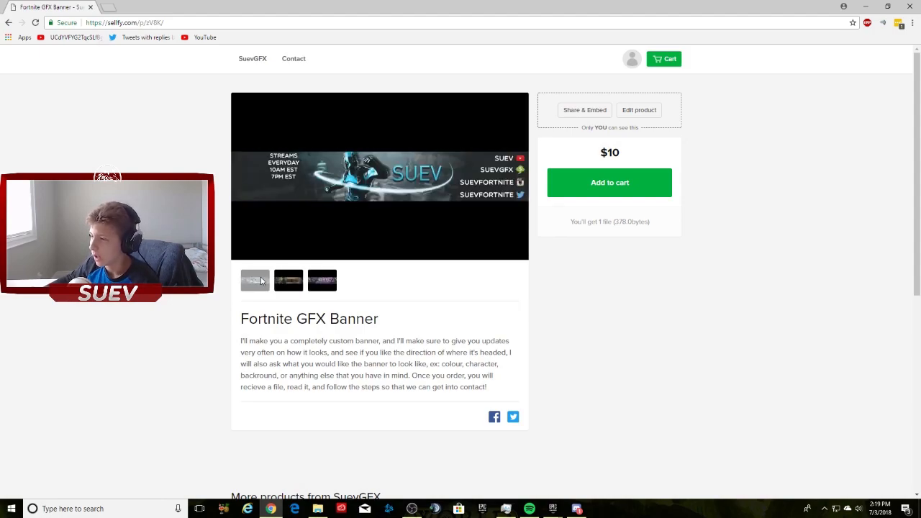
mouse_move(385, 147)
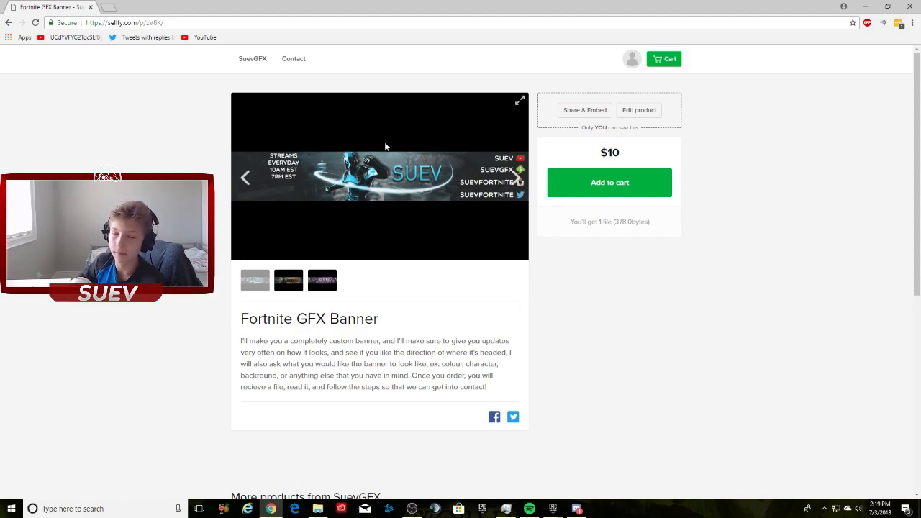
mouse_move(259, 173)
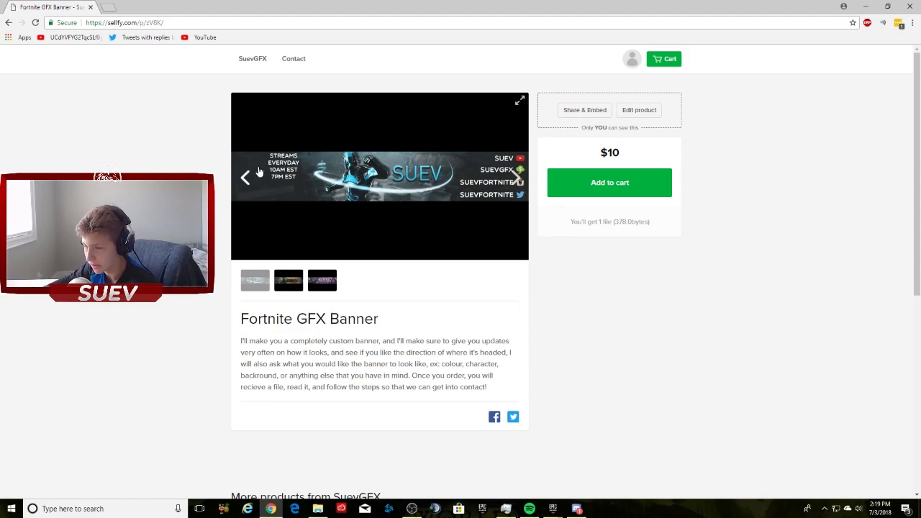
mouse_move(261, 153)
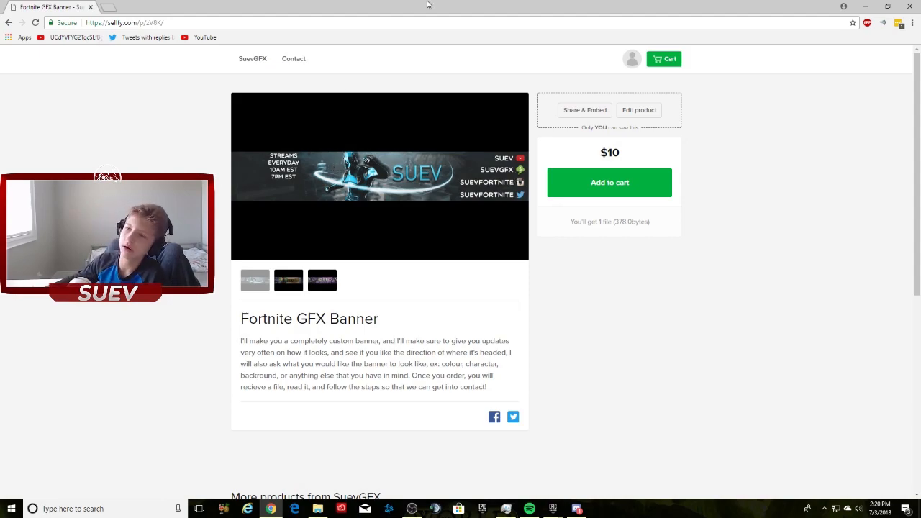
left_click(251, 58)
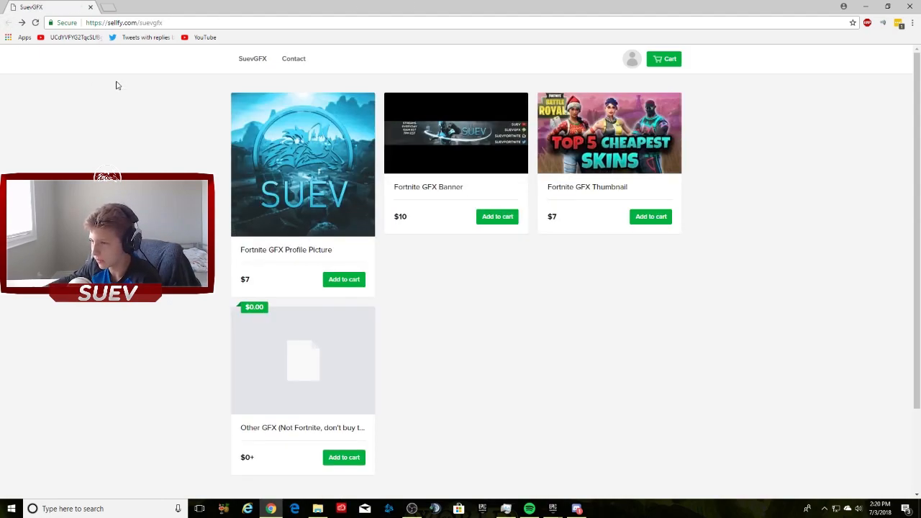
left_click(302, 164)
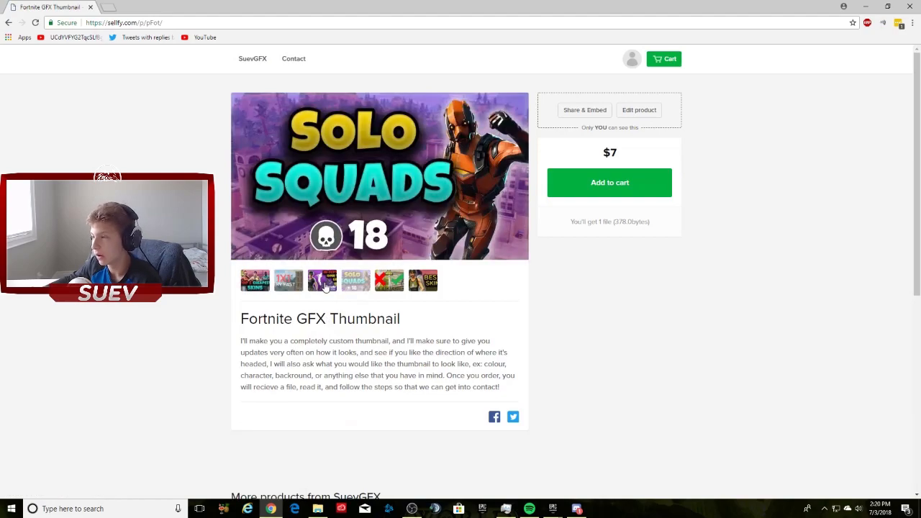
left_click(423, 280)
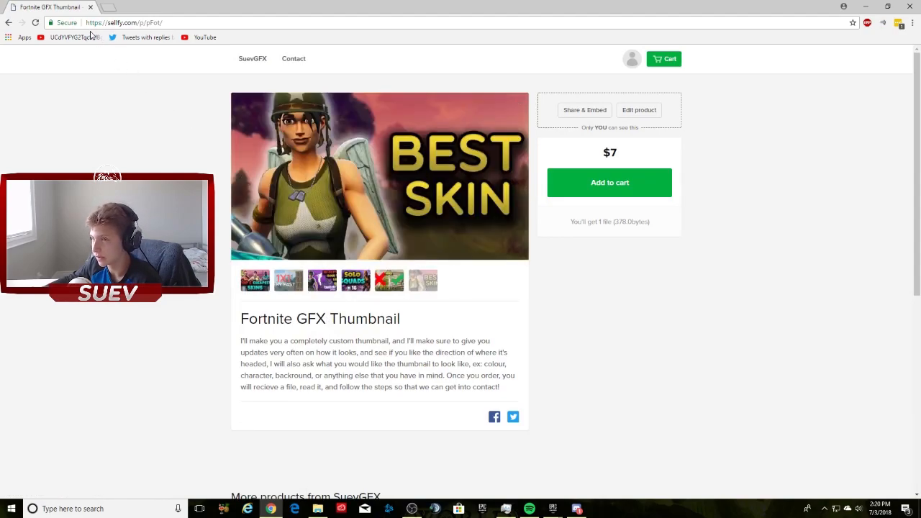
left_click(252, 58)
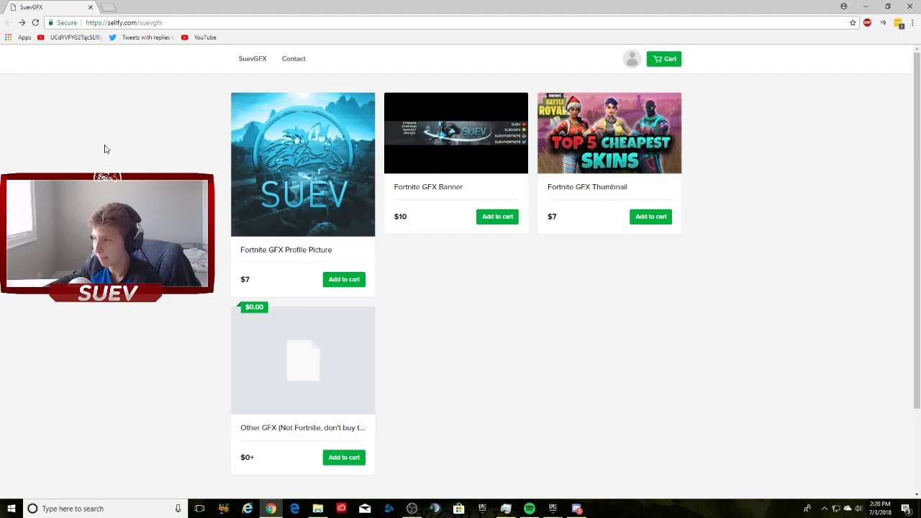